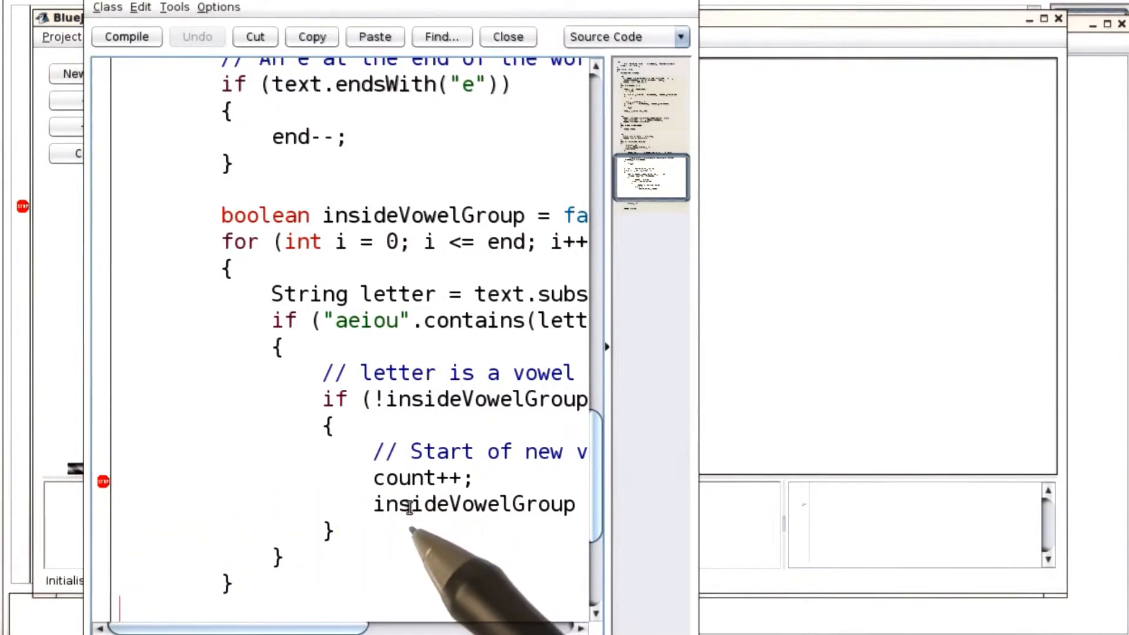
mouse_move(122, 482)
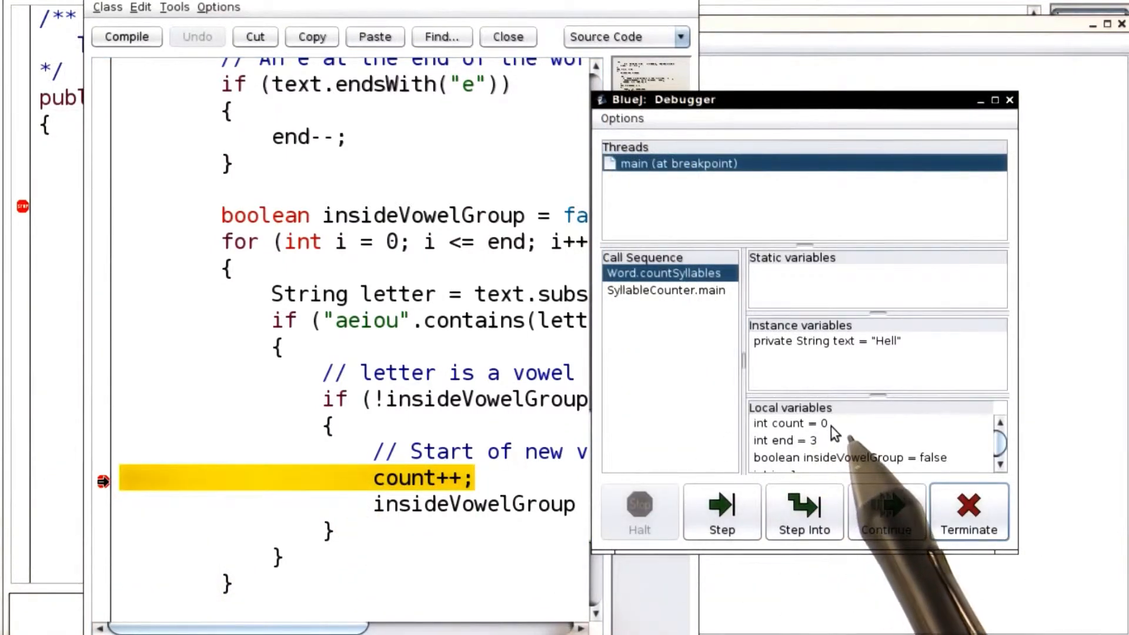
mouse_move(846, 428)
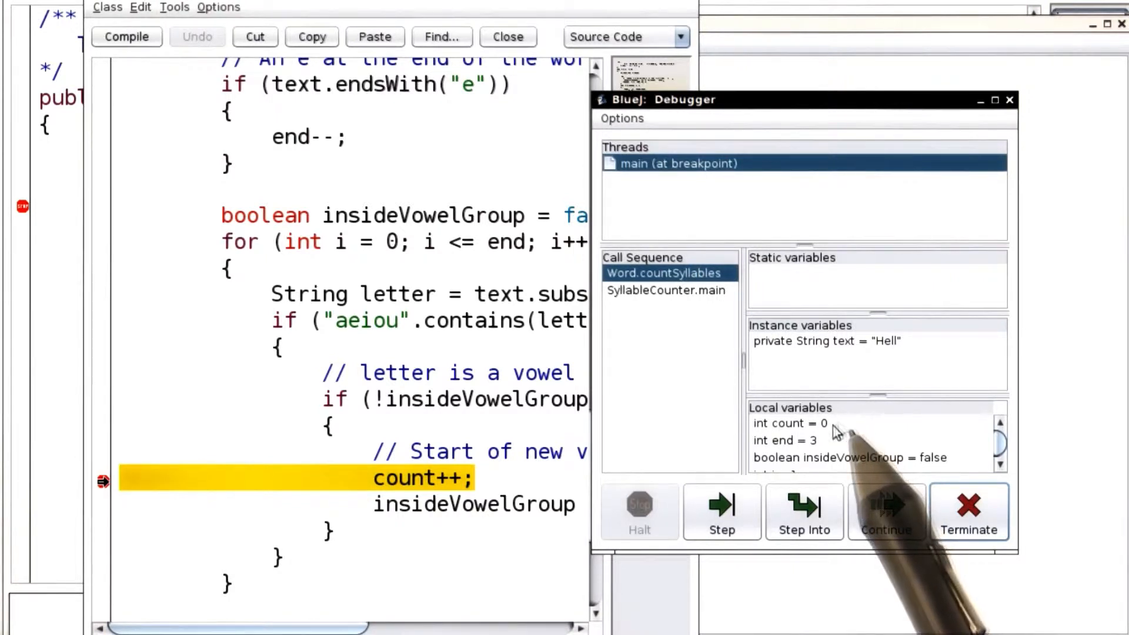
mouse_move(835, 443)
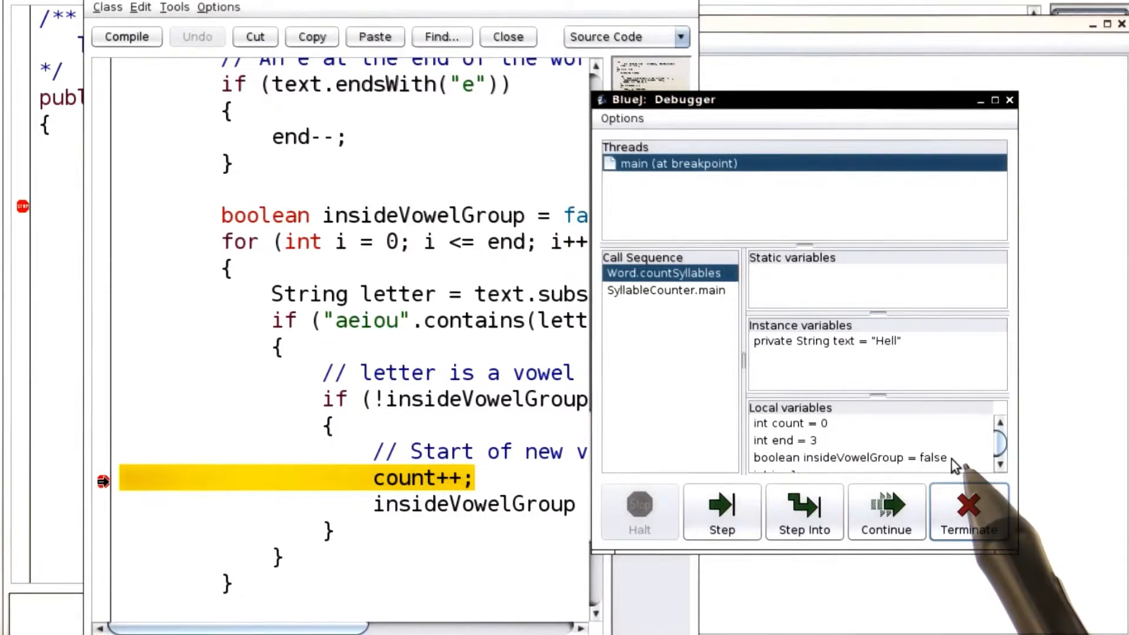
mouse_move(932, 447)
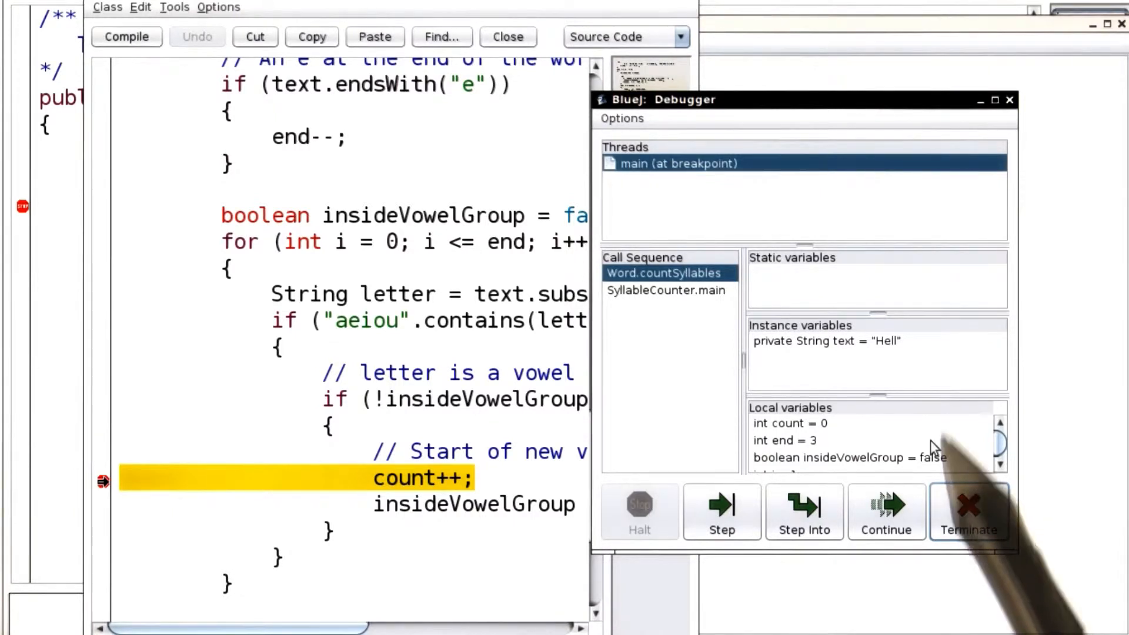